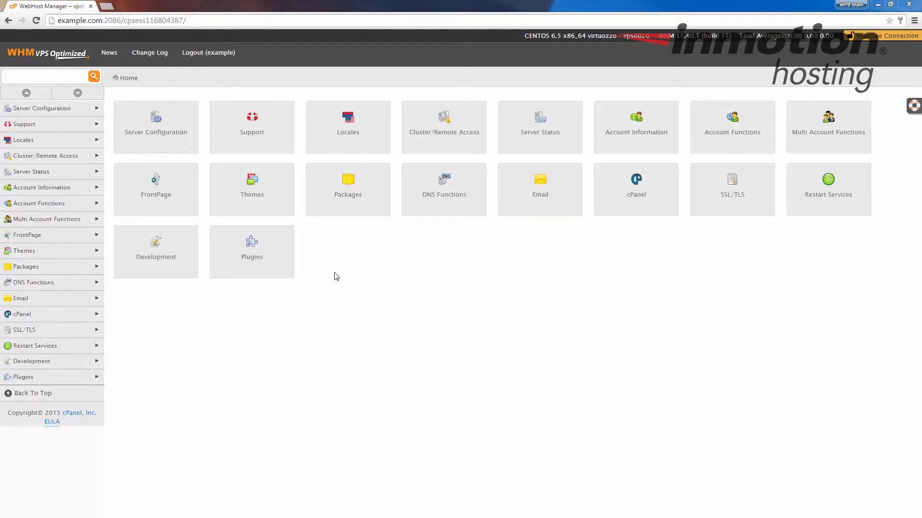
mouse_move(179, 199)
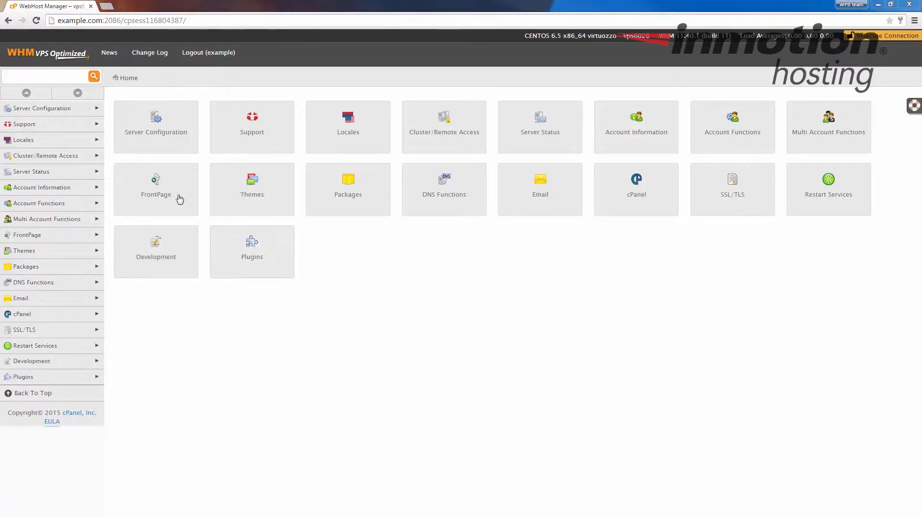
Filter the WHM sidebar functions by searching 'suspend'
click(47, 77)
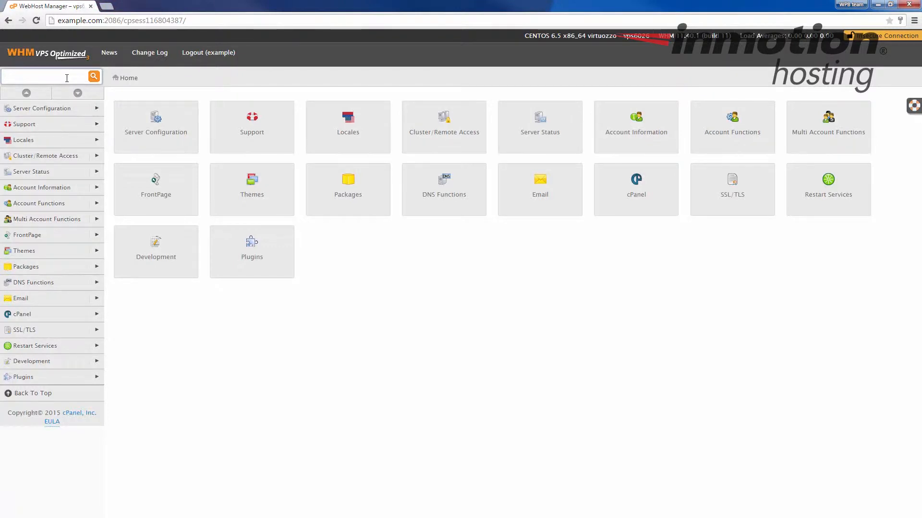
text(suspend)
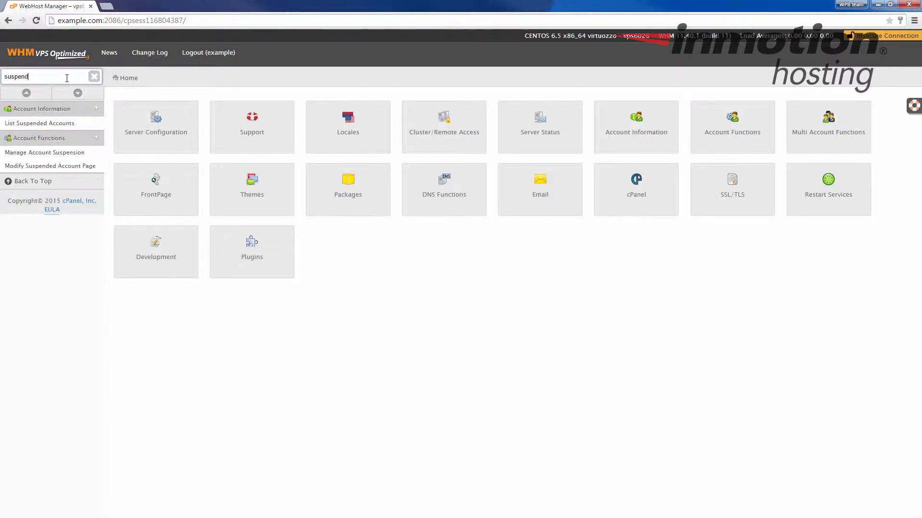
Suspend example2.com from Manage Account Suspension, selected by domain
click(44, 152)
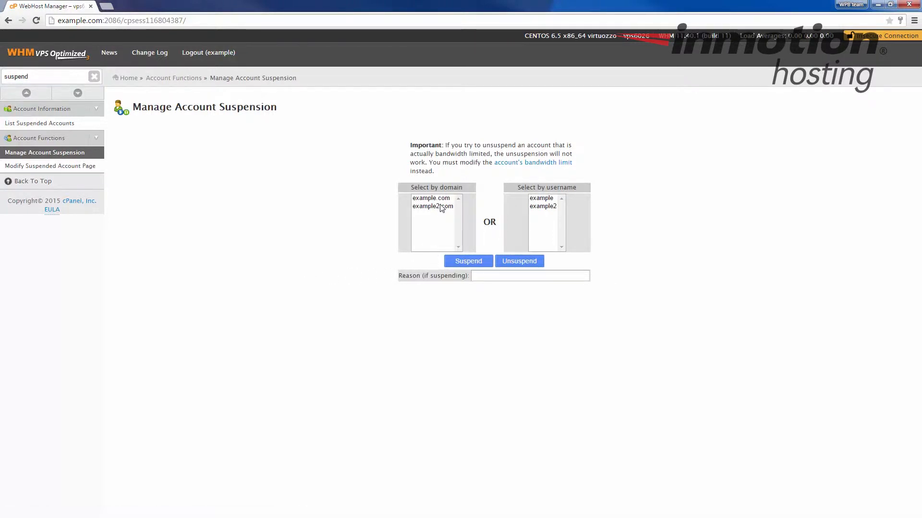
click(433, 206)
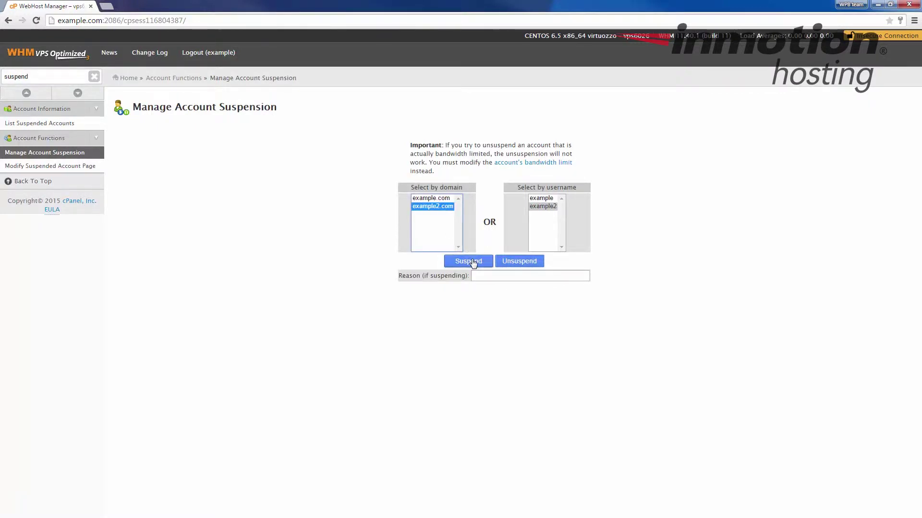
click(467, 261)
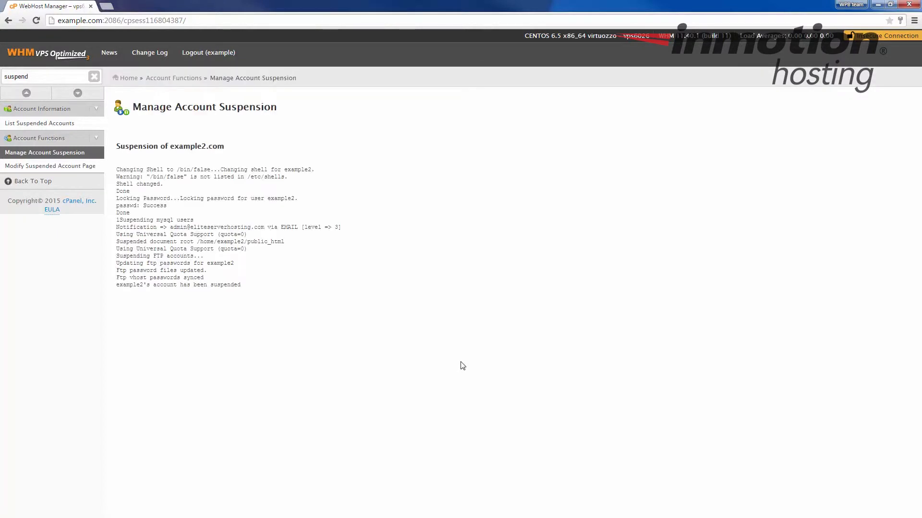
mouse_move(116, 288)
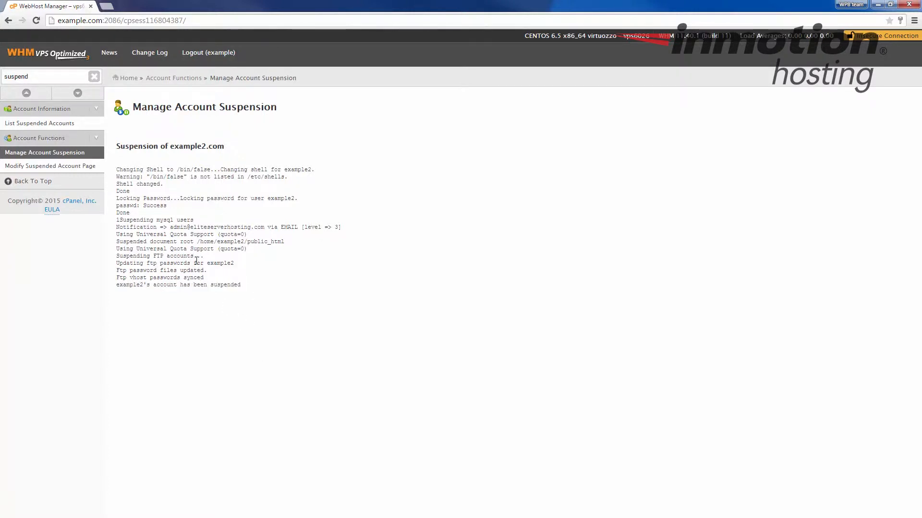
mouse_move(39, 138)
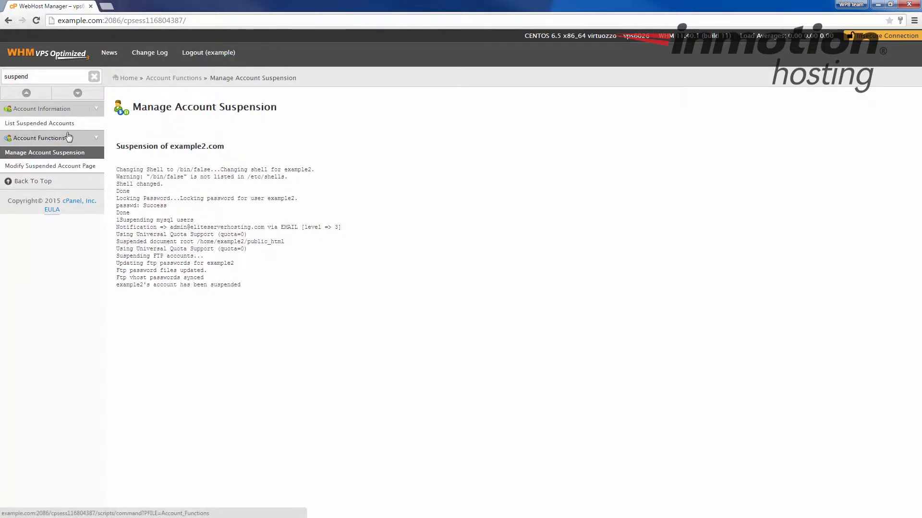
Confirm example2.com under List Suspended Accounts, then unsuspend it in Manage Account Suspension
click(39, 123)
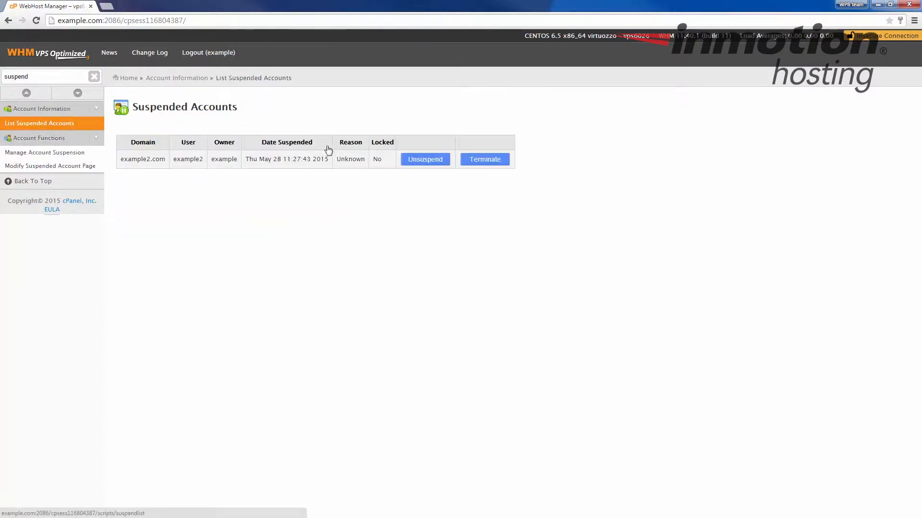
mouse_move(176, 158)
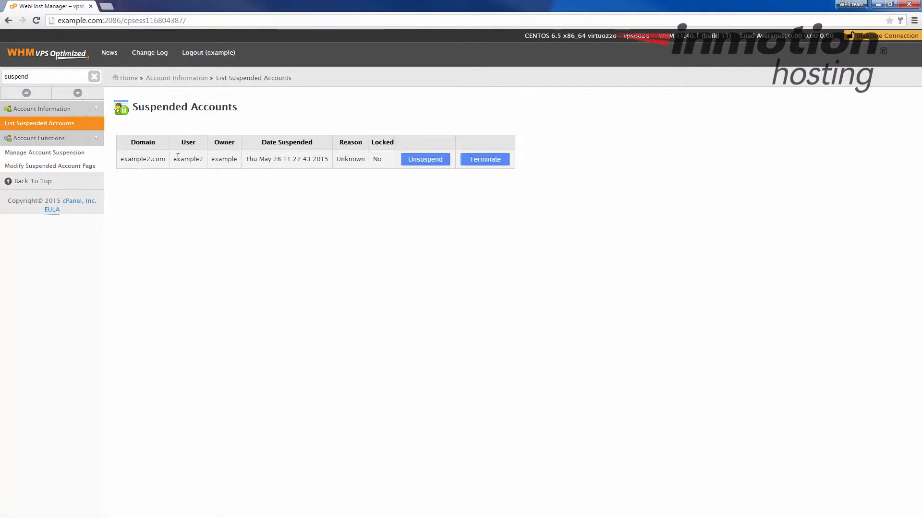
mouse_move(424, 160)
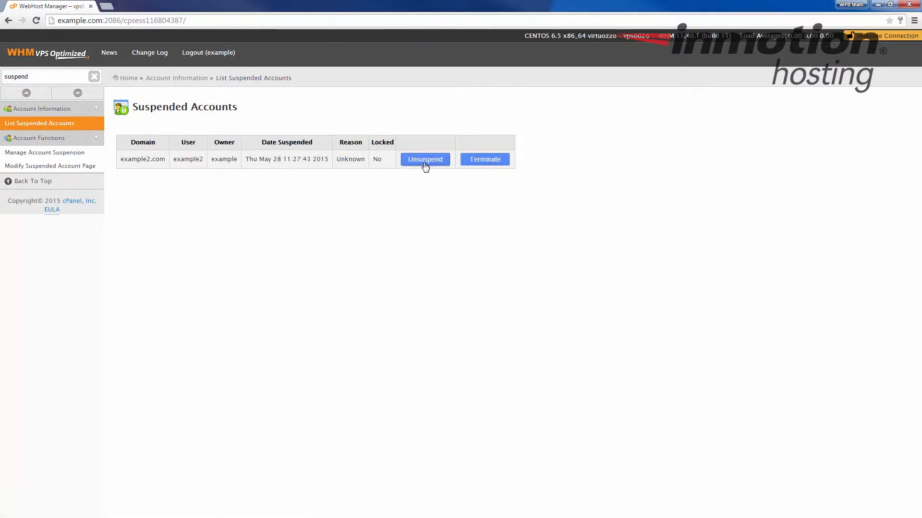
mouse_move(419, 259)
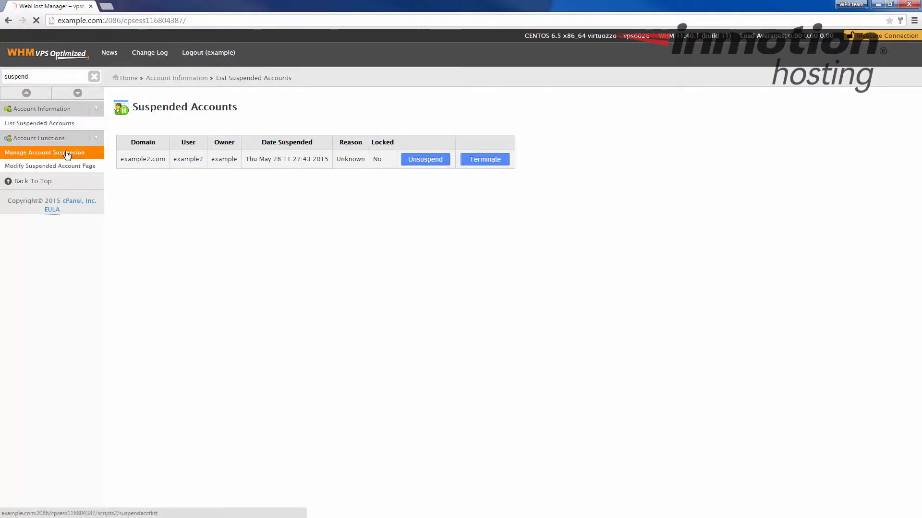
click(45, 152)
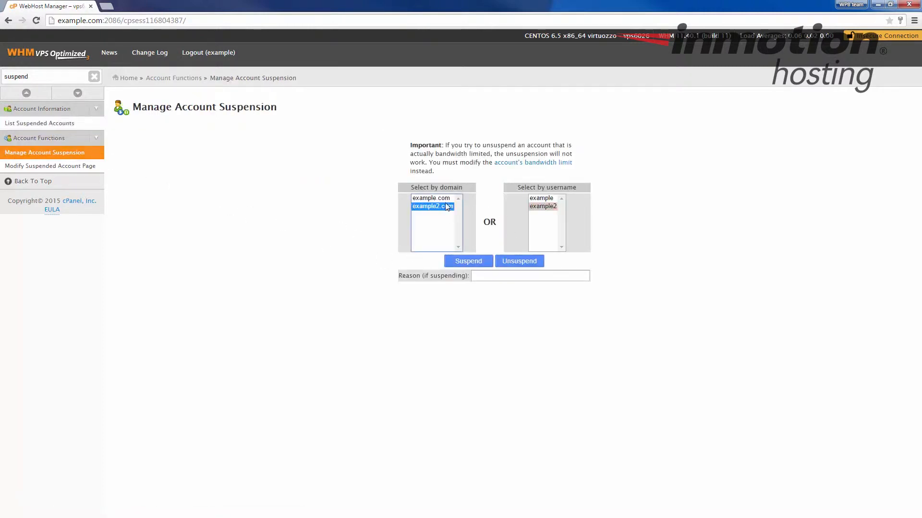
click(519, 261)
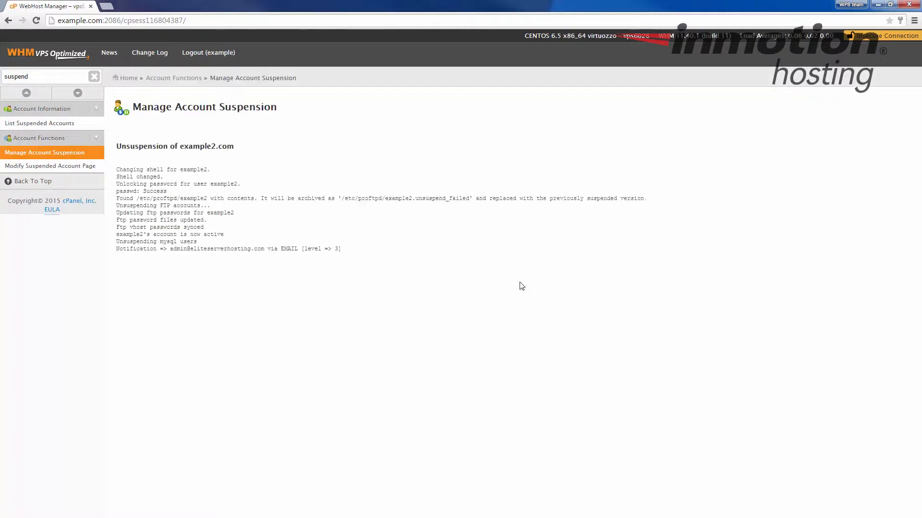
mouse_move(499, 343)
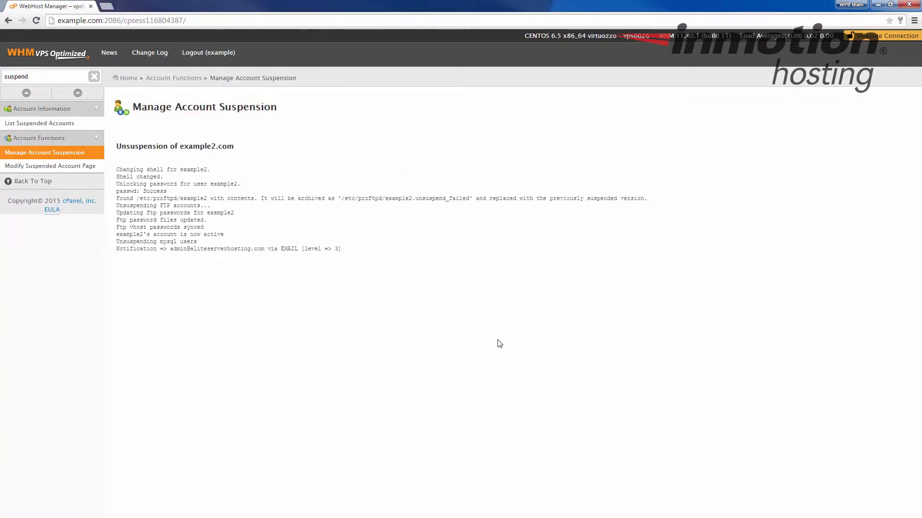
mouse_move(367, 330)
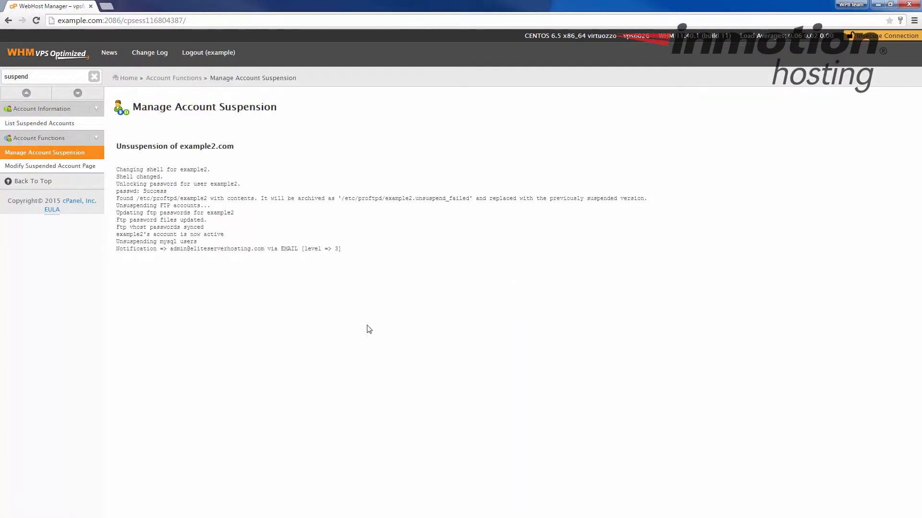
mouse_move(227, 277)
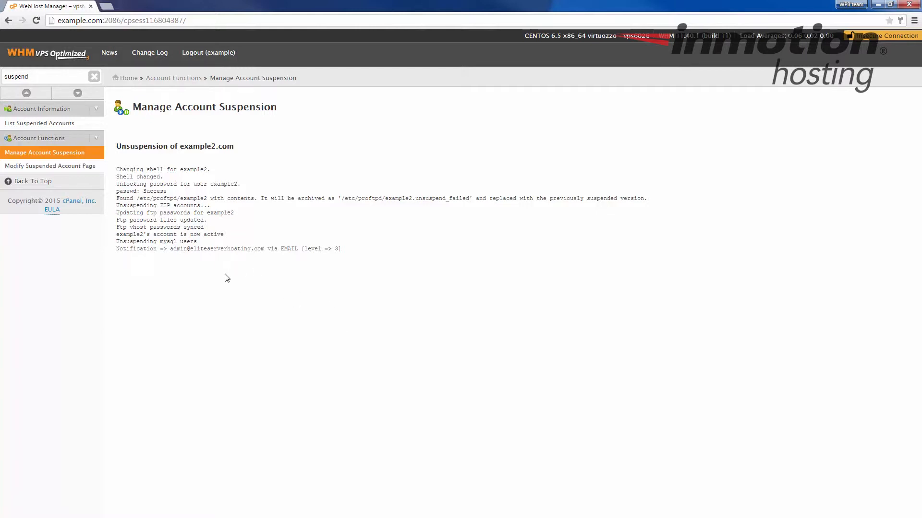
mouse_move(168, 245)
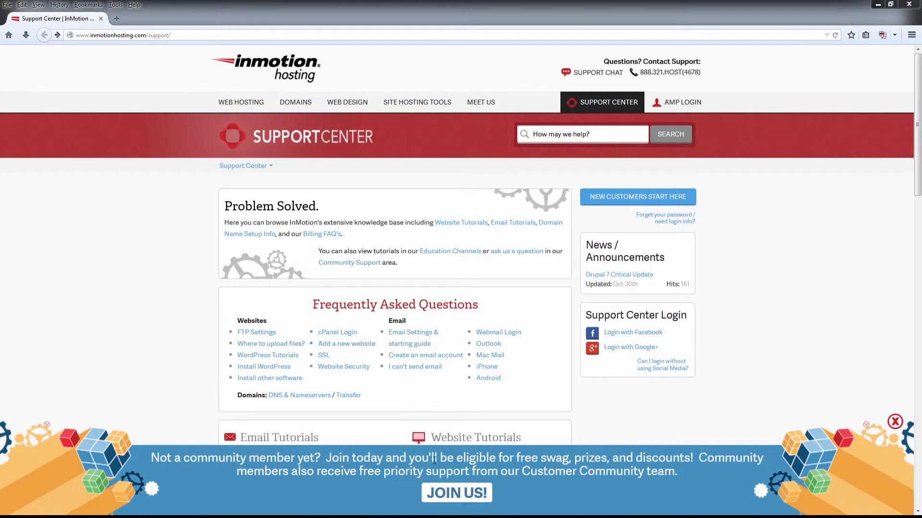
Visit the Join the Community page, then go back to the Support Center home
click(630, 346)
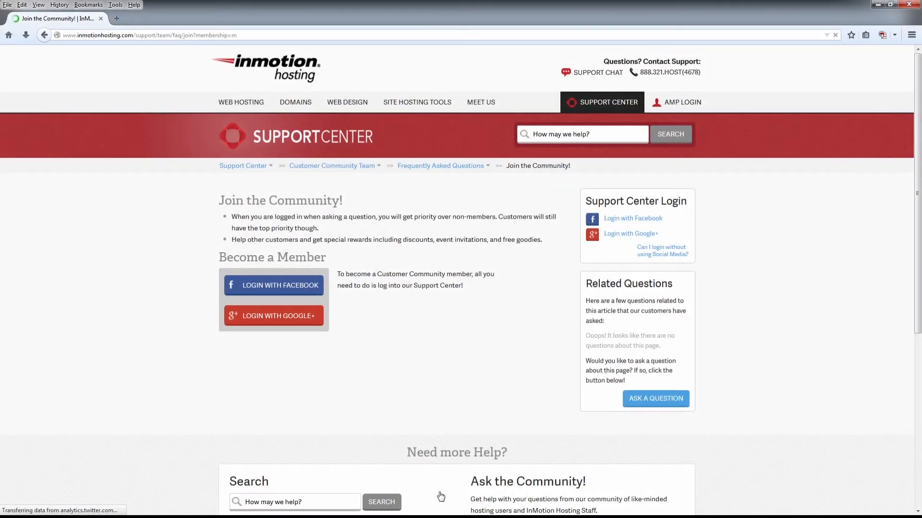
click(242, 165)
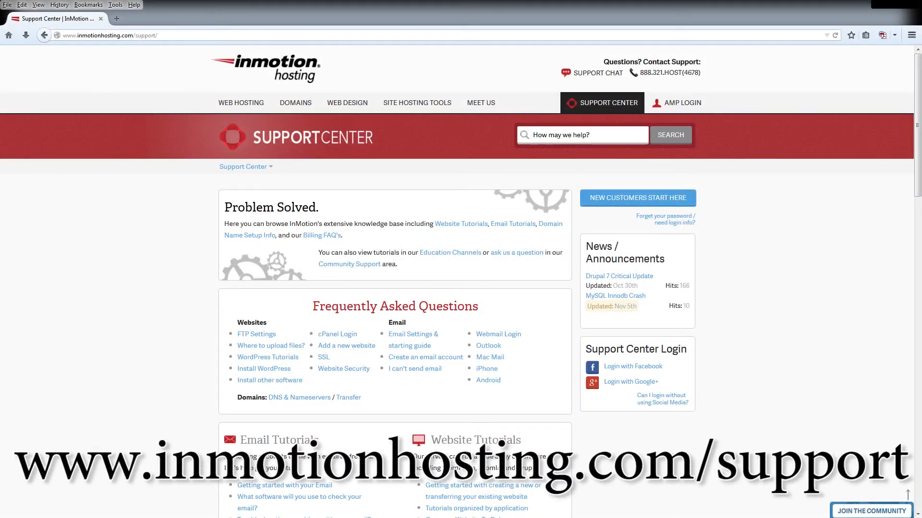